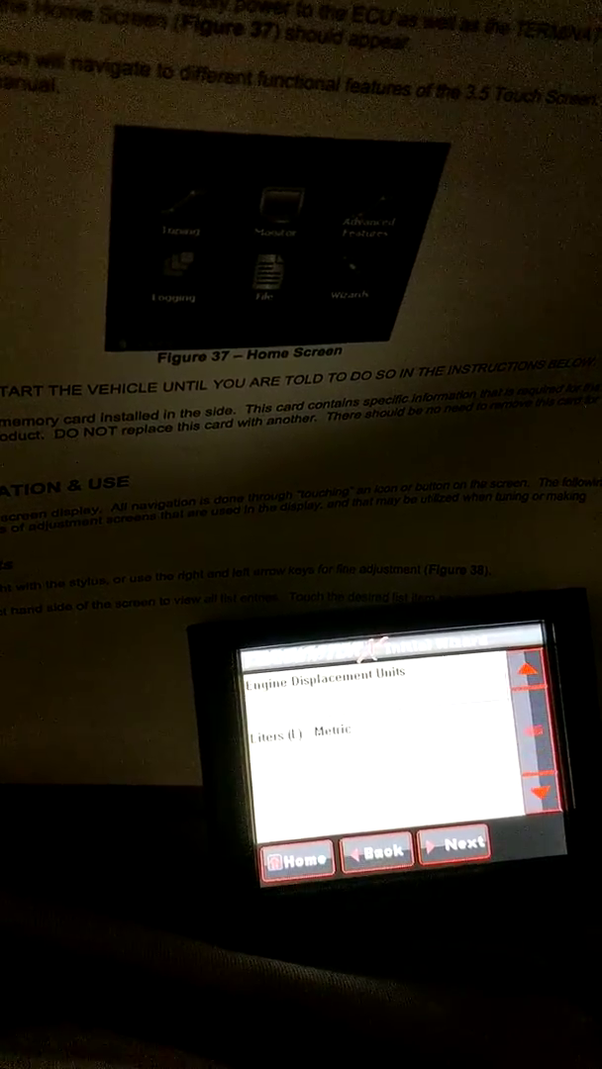
# Set engine displacement units to 'Liters (L) - Metric'.
pyautogui.click(463, 845)
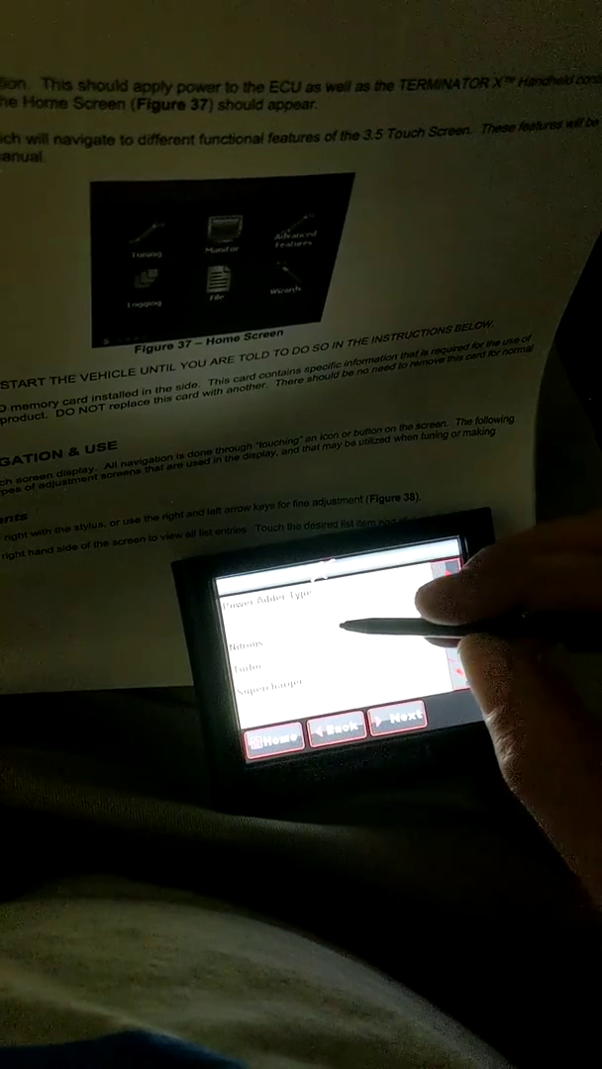
# Select the engine's power adder type to advance the wizard.
pyautogui.click(396, 729)
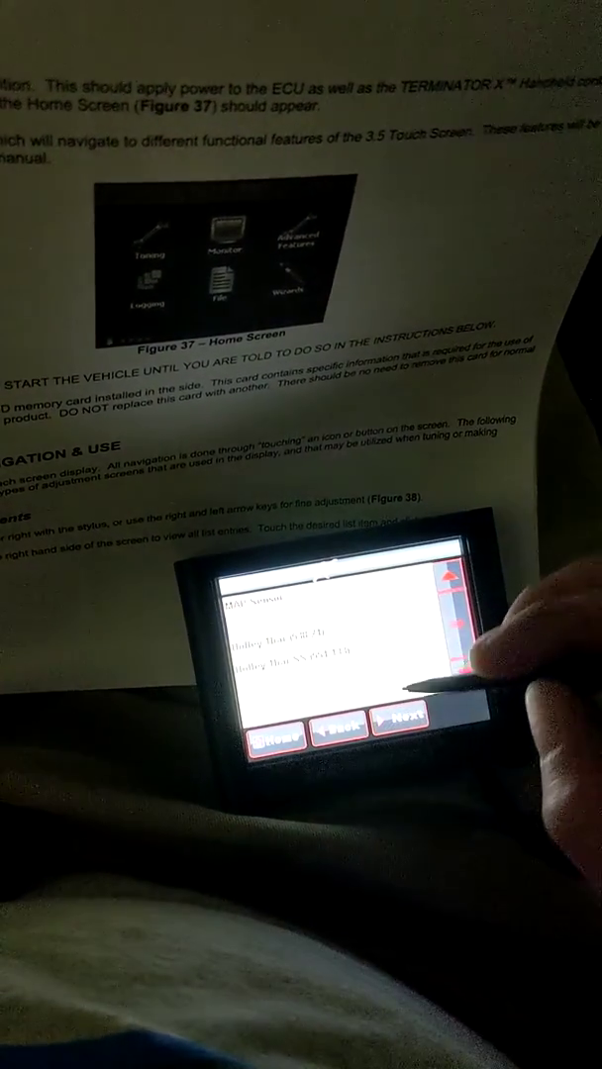